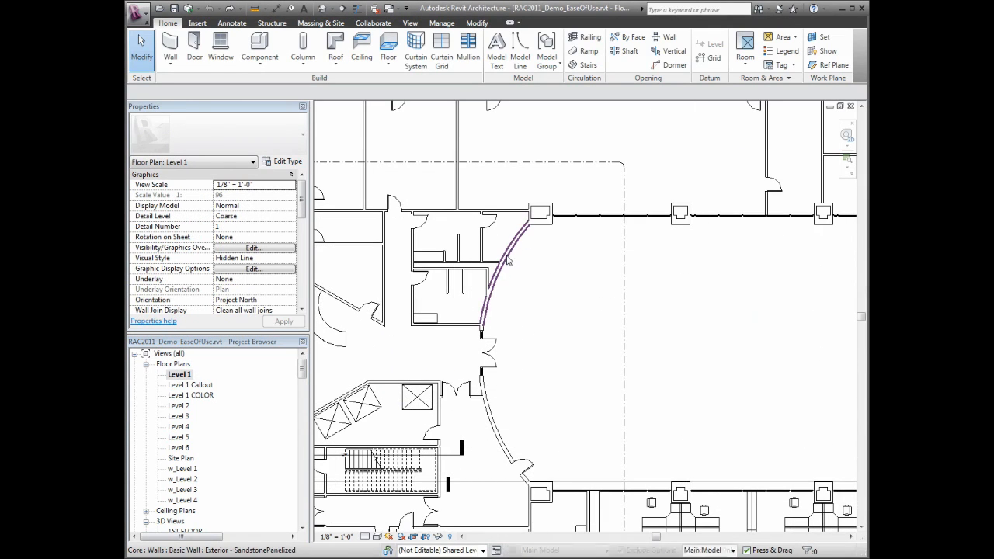
# - Select elements across the Level 1 plan and open the Lobby Options 3D view
pyautogui.click(505, 268)
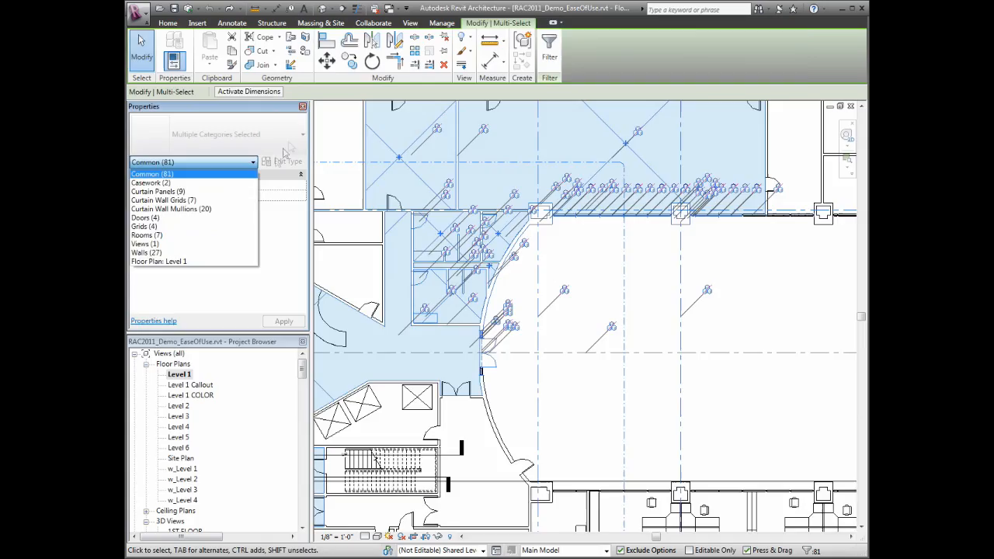
pyautogui.doubleClick(190, 445)
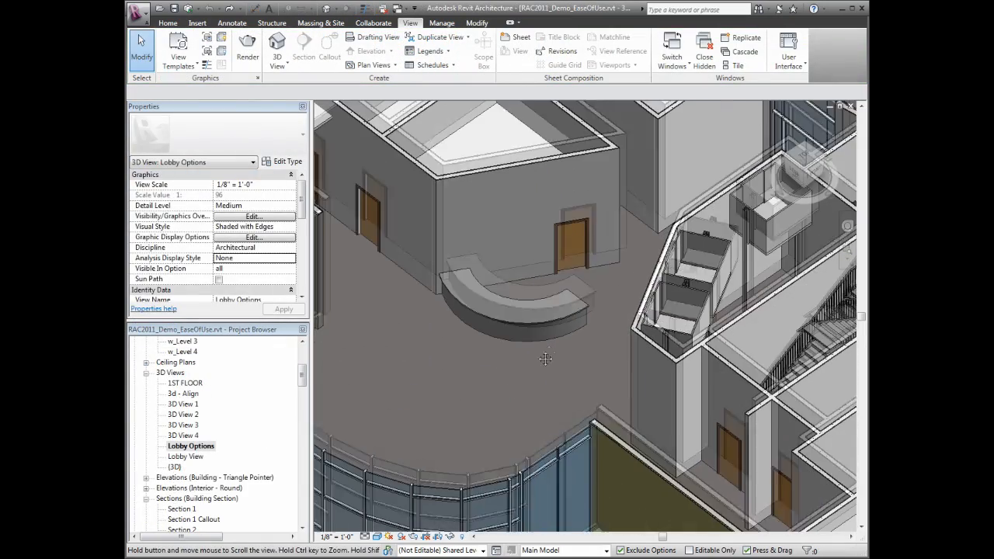
pyautogui.rightClick(545, 359)
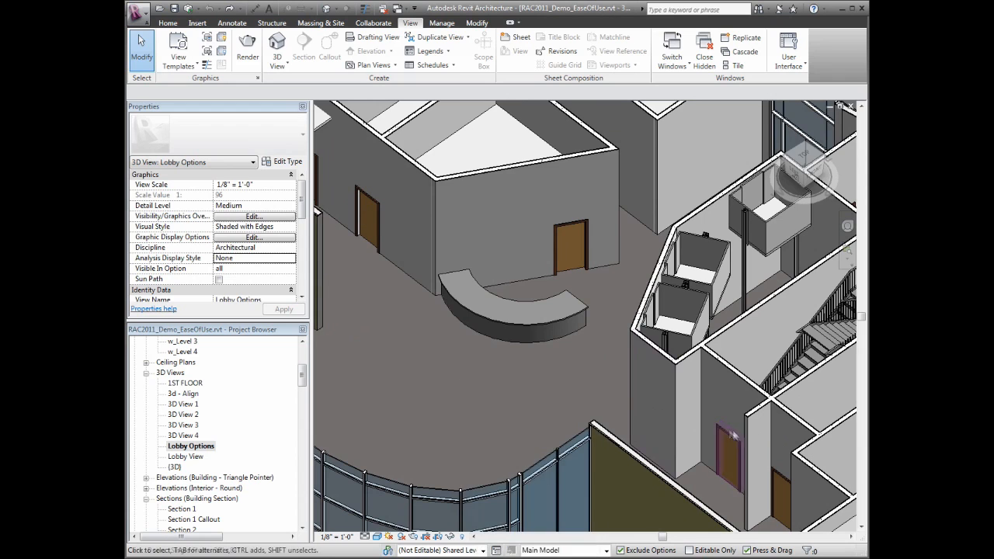
# - Select all twelve doors with Select All Instances > Visible in View
pyautogui.rightClick(594, 369)
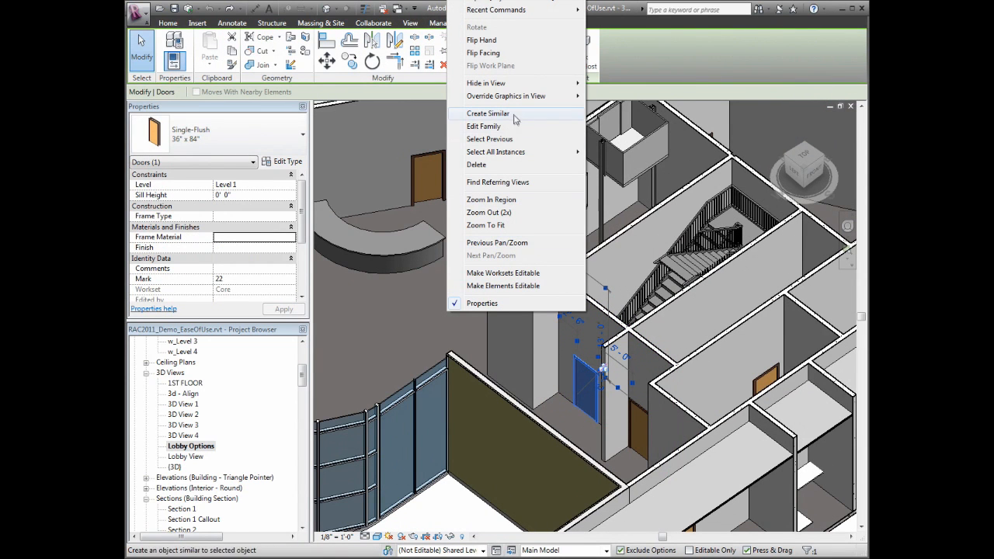
pyautogui.moveTo(496, 152)
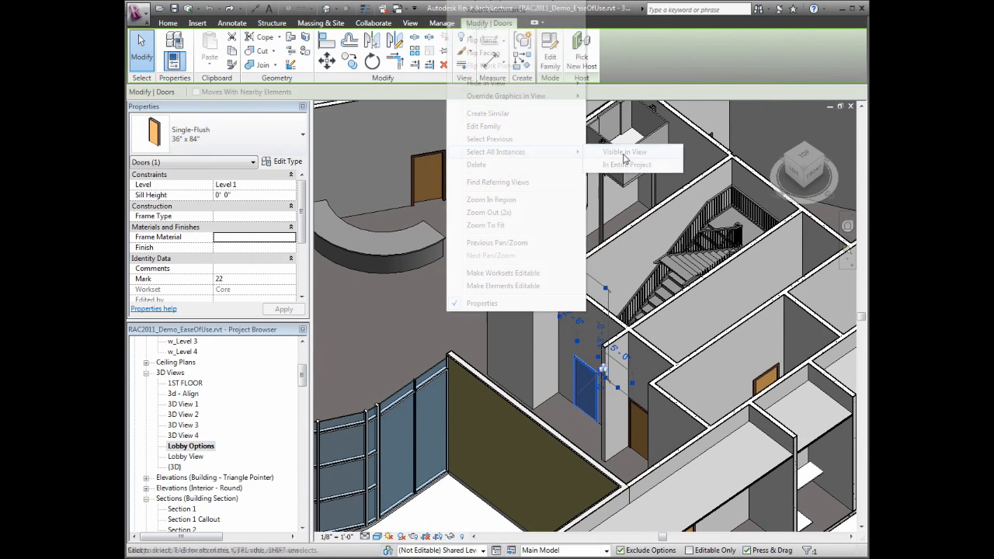
pyautogui.click(628, 165)
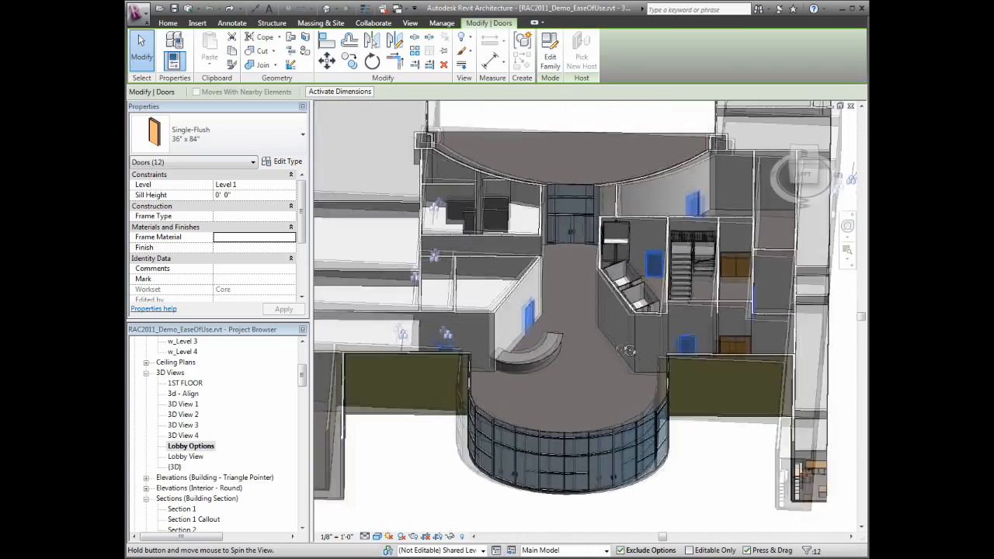
pyautogui.click(410, 23)
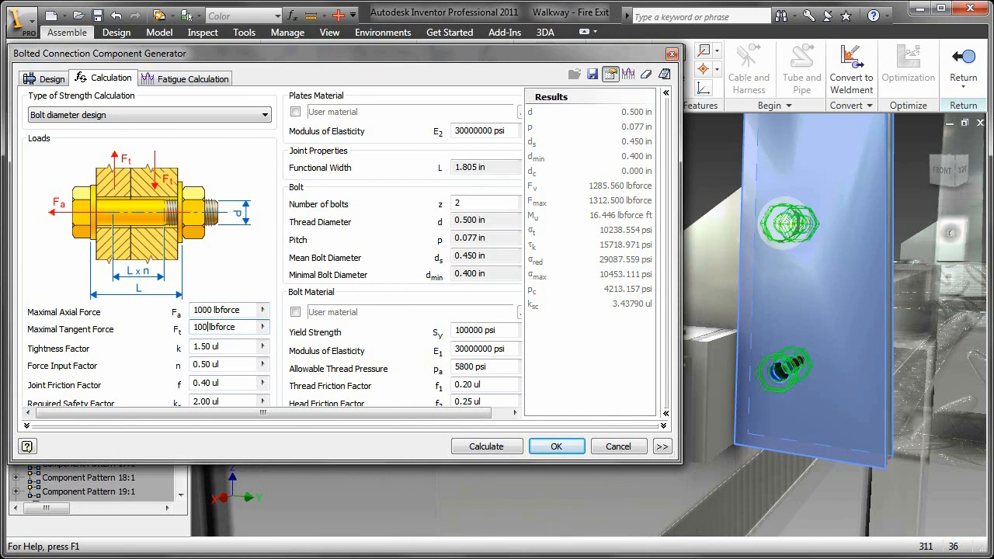
# - Recalculate the bolts for 1000 lbforce tangent force, getting 0.625 in bolts, and accept
pyautogui.click(486, 446)
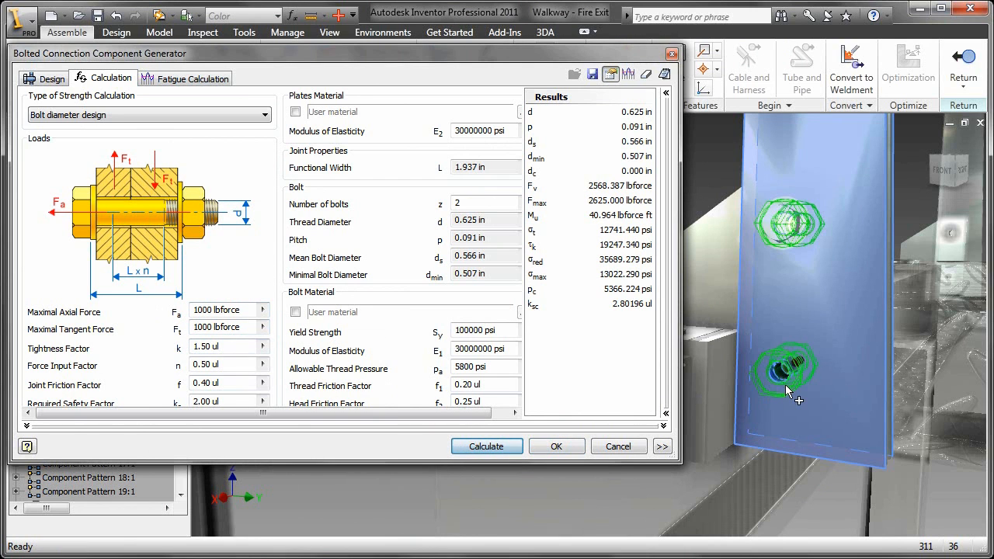
pyautogui.click(556, 446)
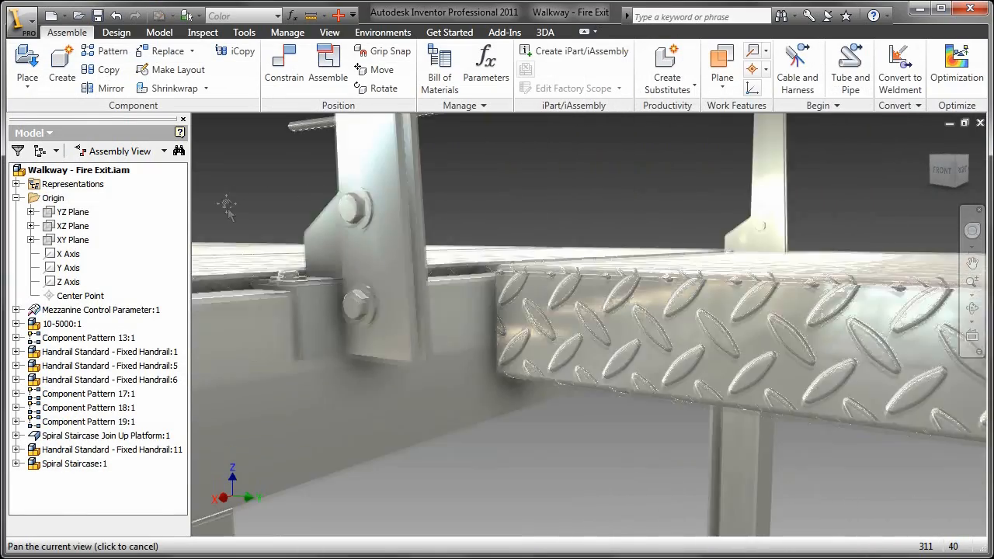
# - Open the Spiral Staircase Join Up Platform part and create its flat pattern
pyautogui.rightClick(481, 373)
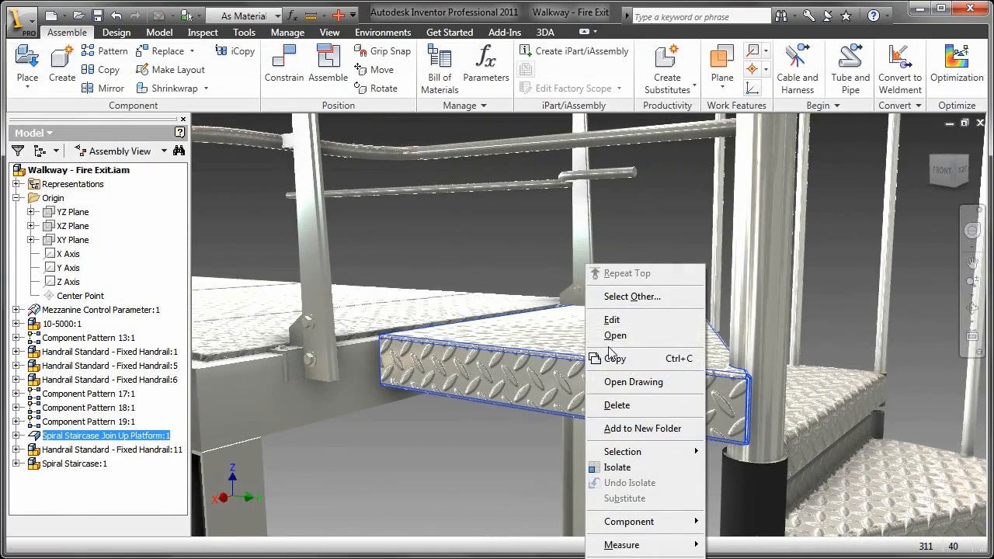
pyautogui.click(615, 336)
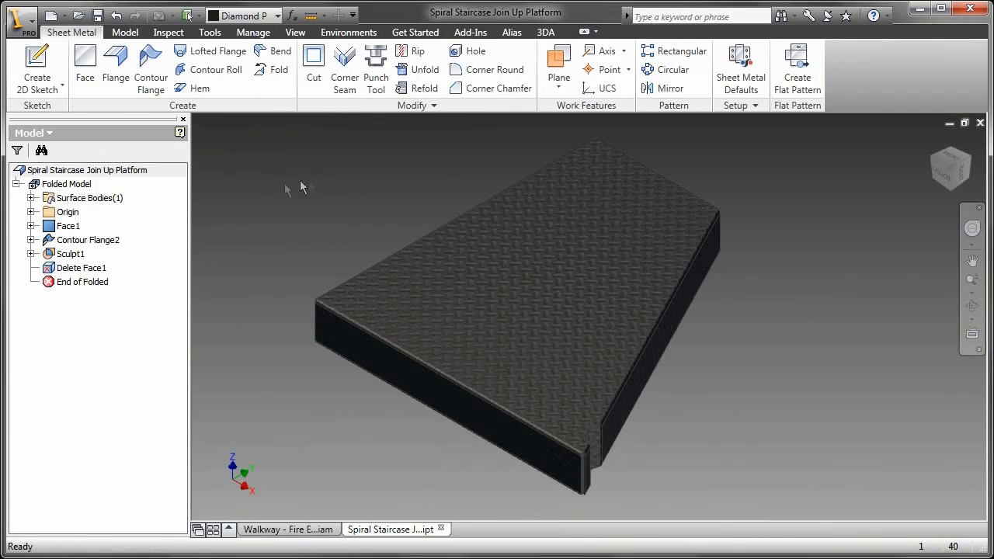
pyautogui.click(796, 68)
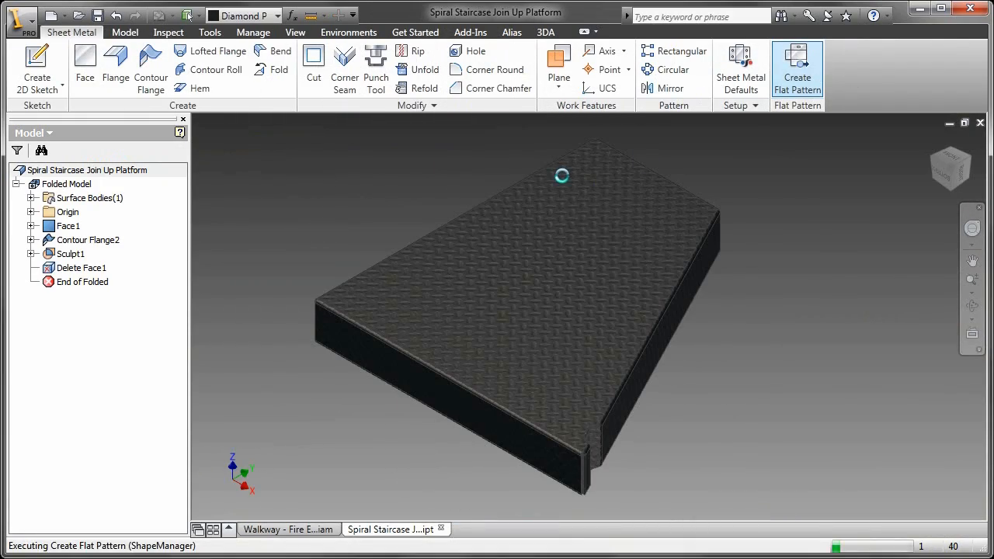
# - Orbit the flat pattern, then return to the Walkway assembly
pyautogui.click(796, 68)
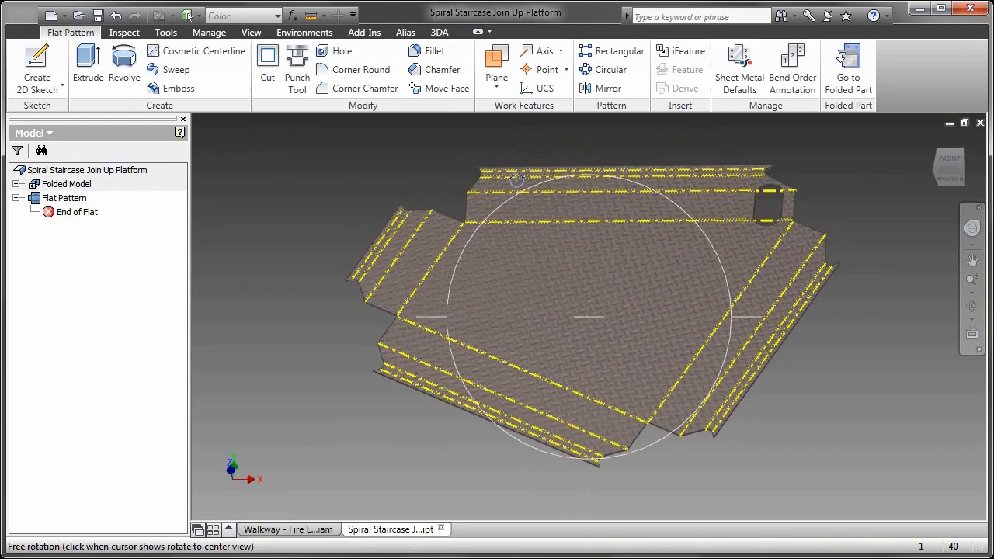
pyautogui.moveTo(590, 310); pyautogui.dragTo(699, 424)
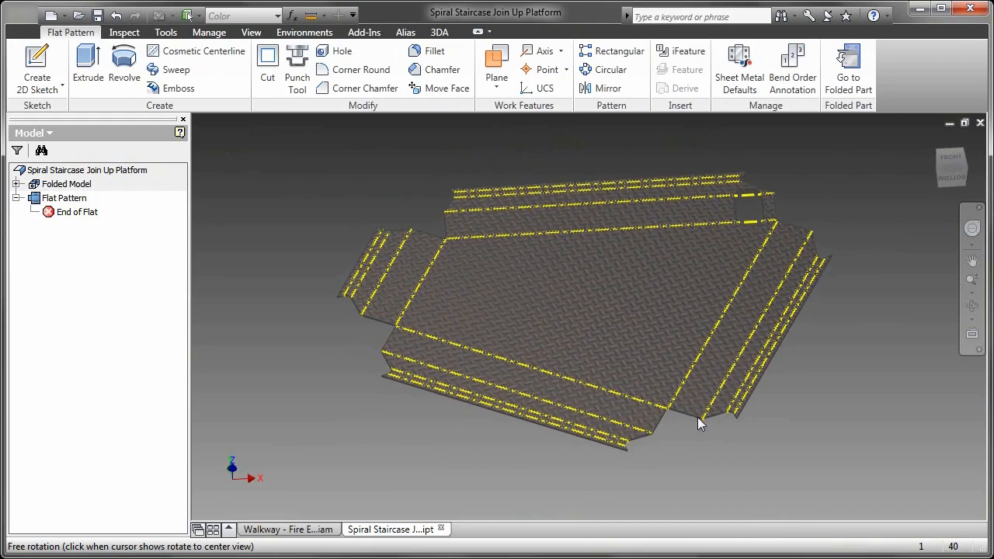
pyautogui.click(287, 529)
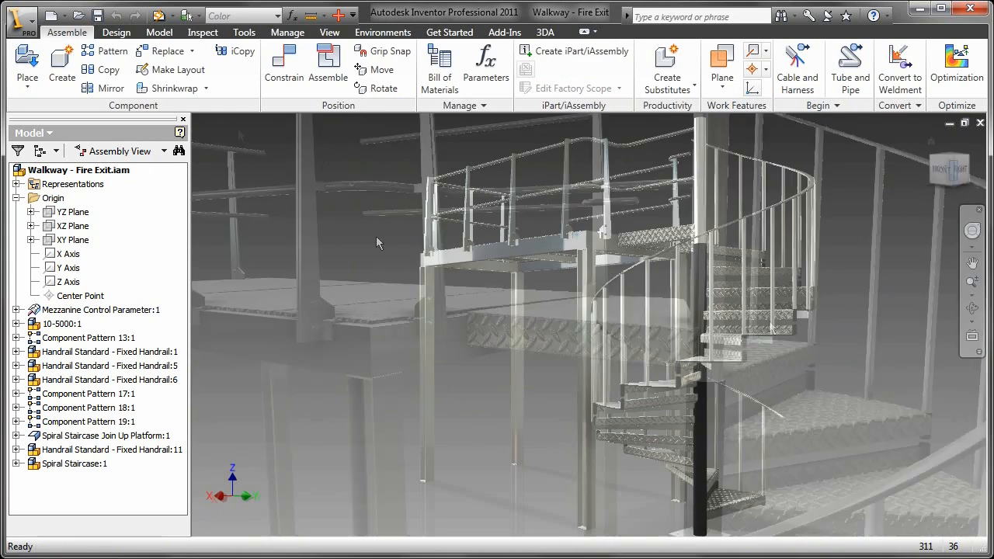
# - Switch the Walkway assembly to the AEC Exchange environment from the Environments tab
pyautogui.click(383, 32)
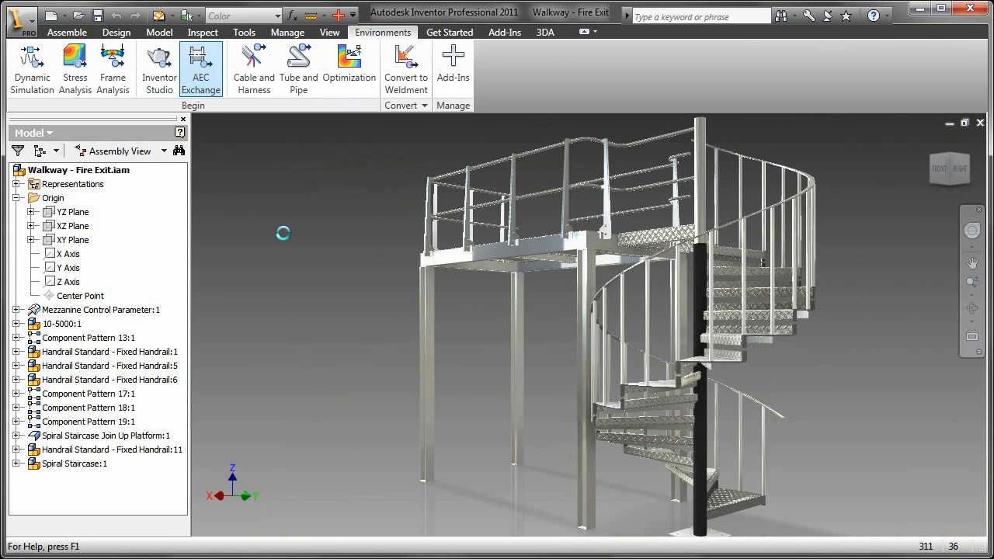
pyautogui.click(314, 66)
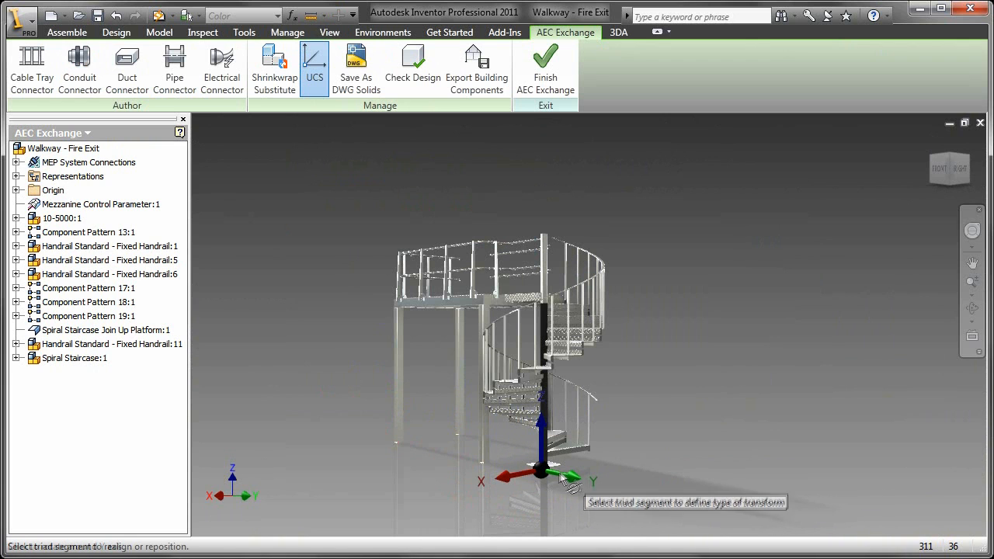
pyautogui.moveTo(566, 480)
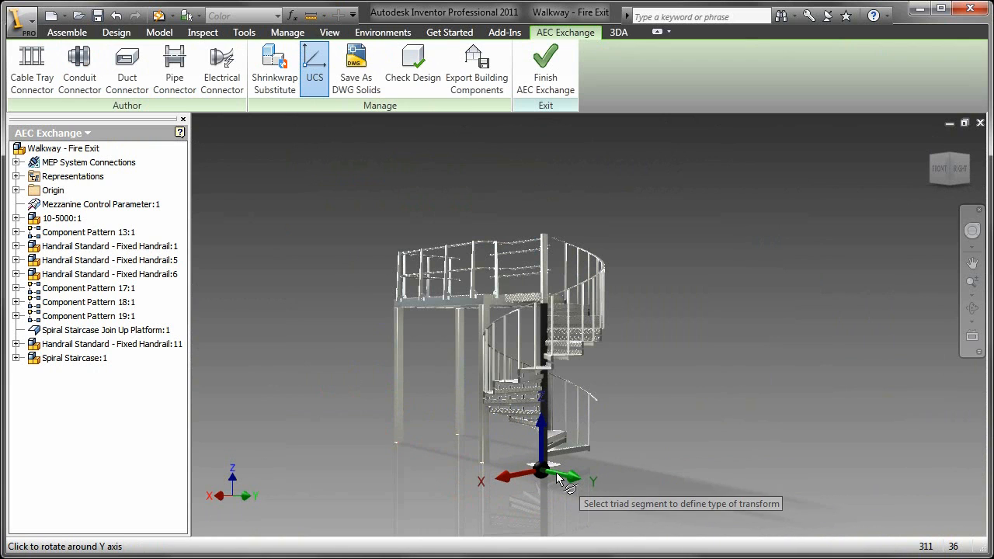
# - Set shrinkwrap visibility to 15% and preview the simplified result
pyautogui.click(273, 66)
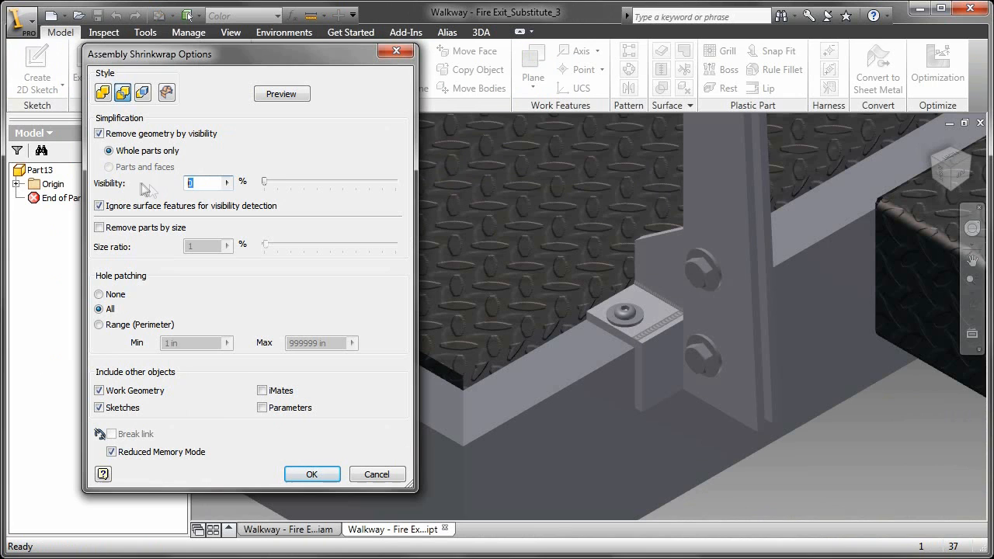
pyautogui.write('15')
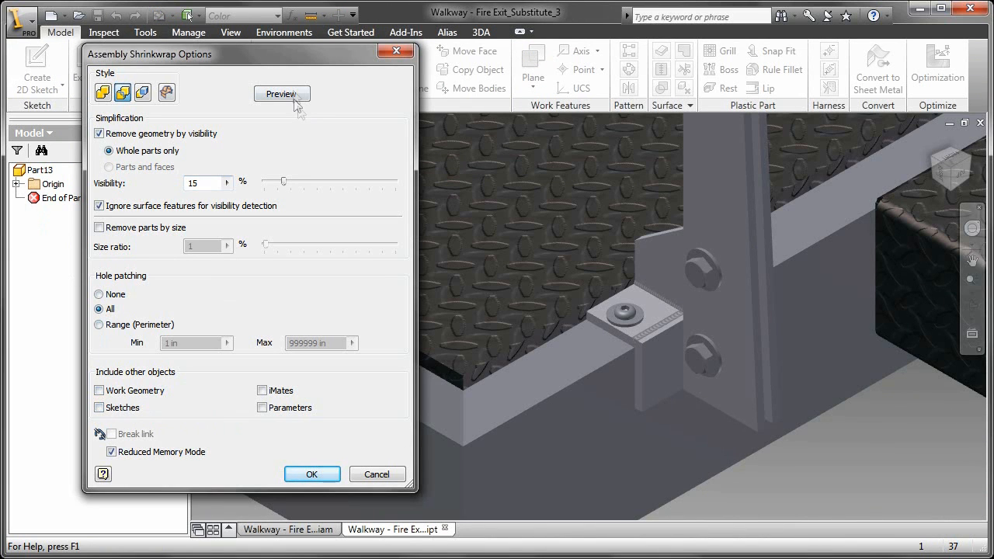
pyautogui.click(311, 473)
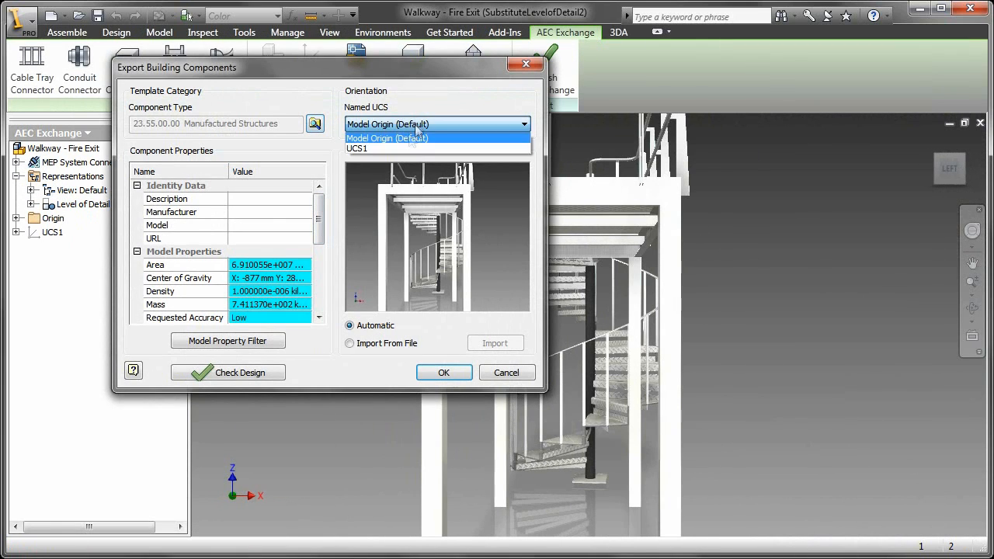
pyautogui.click(357, 148)
pyautogui.write('MakeUDizzy')
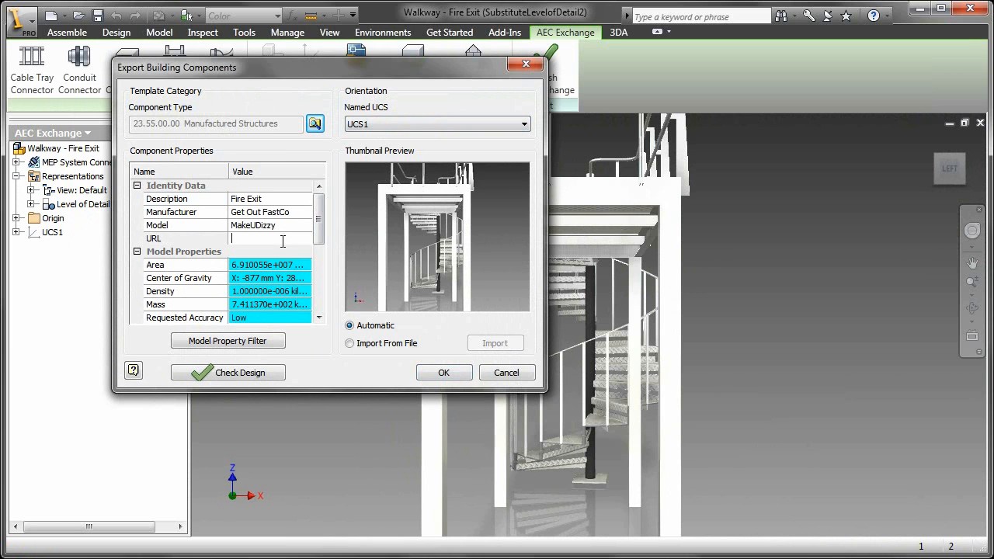
pyautogui.write('www.autodesk.com')
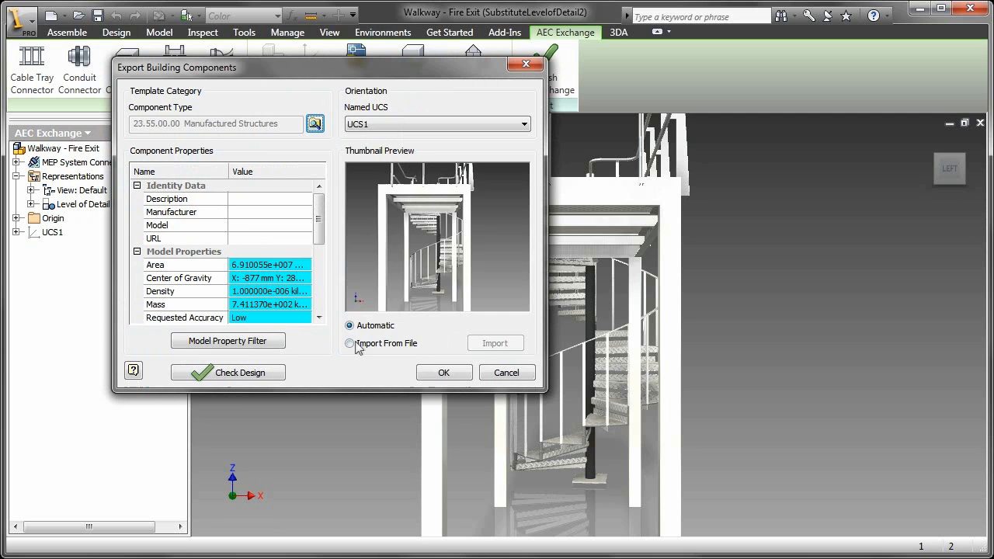
pyautogui.click(349, 343)
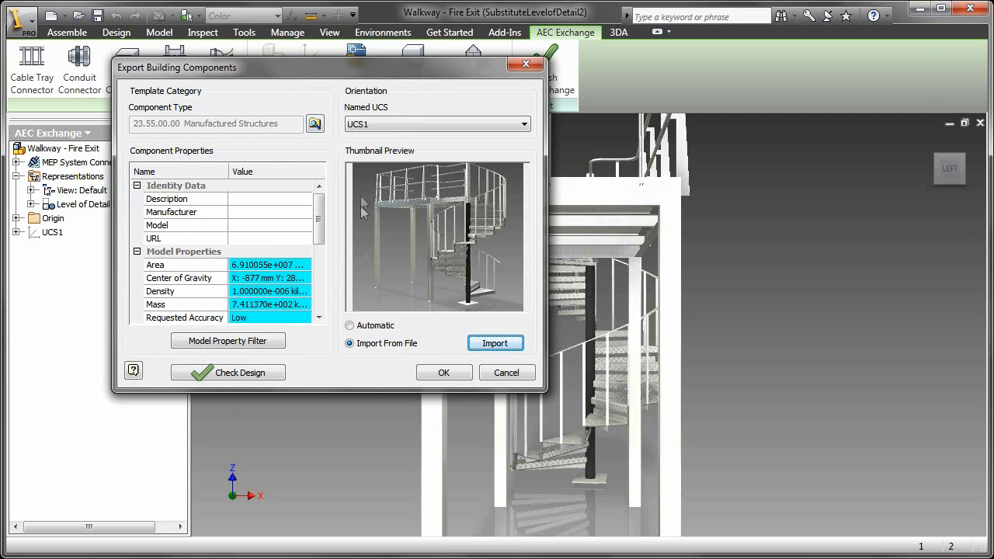
pyautogui.click(444, 372)
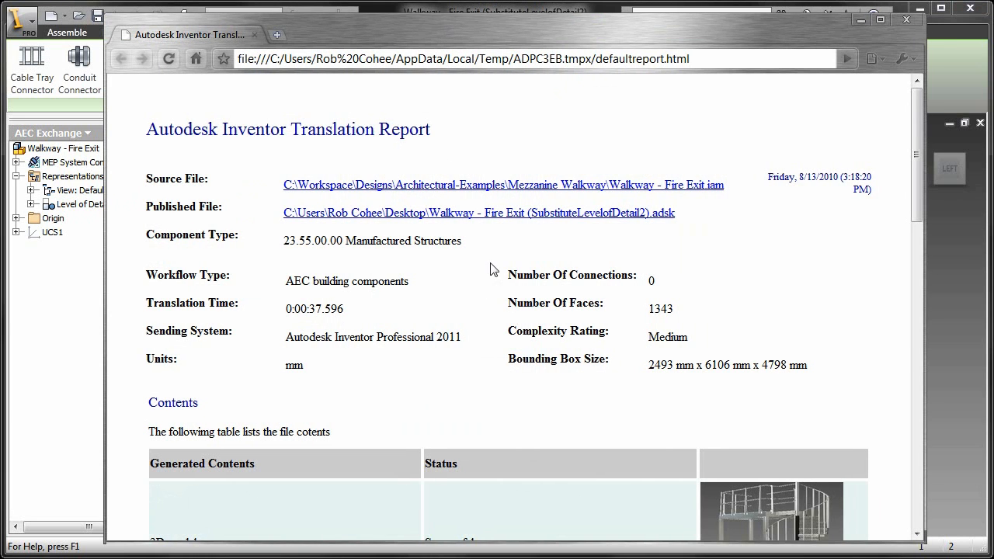
pyautogui.scroll(-3)
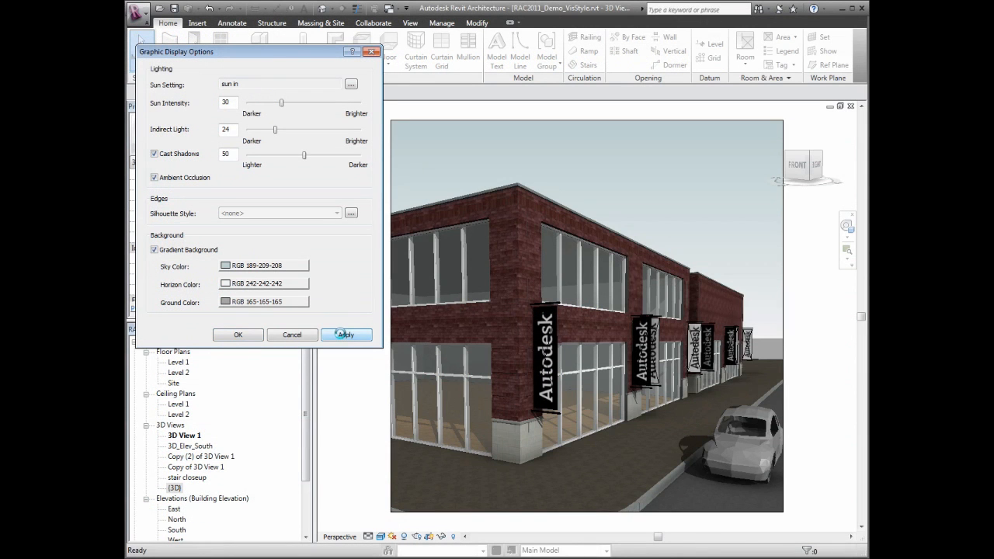
# - Lower the street view's indirect light from 24 to 7 and apply it
pyautogui.click(346, 335)
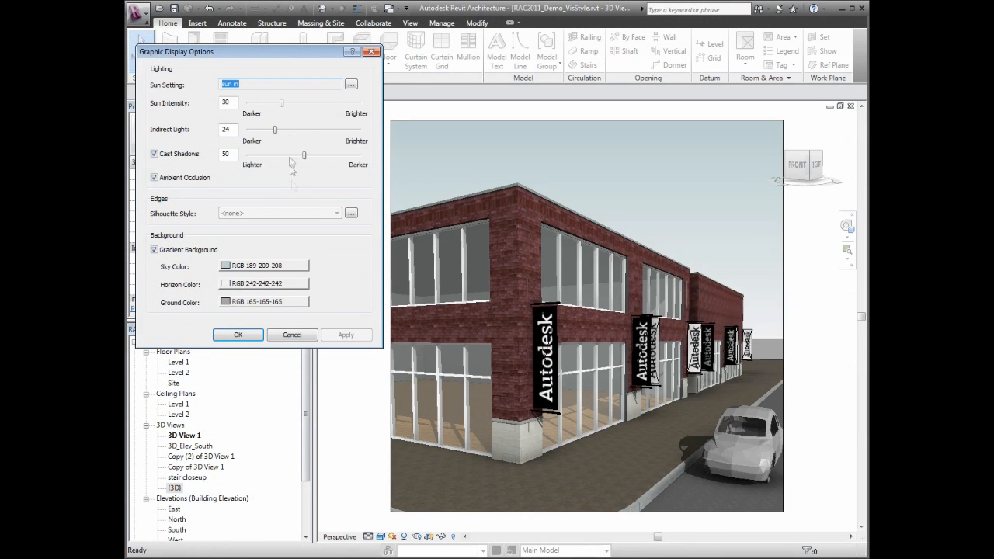
pyautogui.click(346, 335)
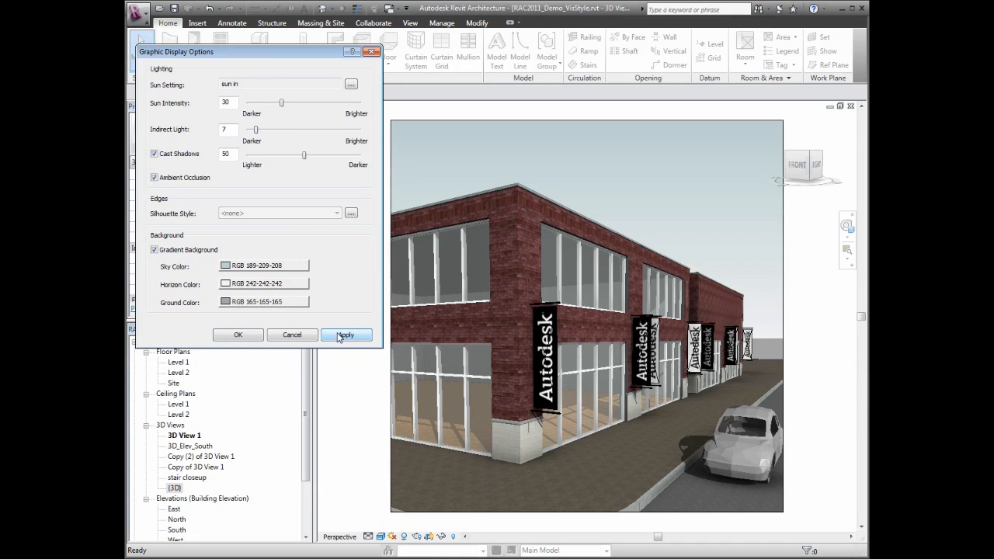
pyautogui.click(346, 335)
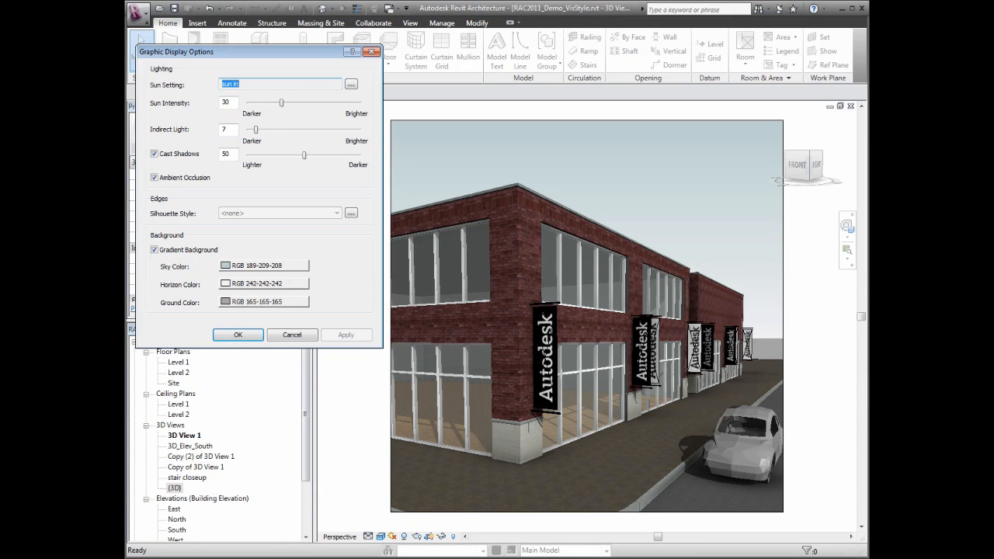